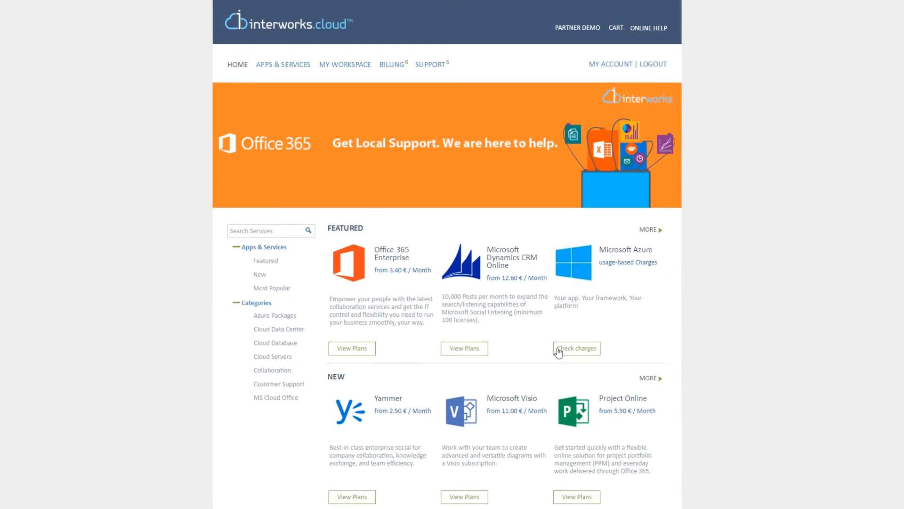
Step: Reach the Service Details checkout step with the Microsoft domain prefix and reseller ID entered
{"action": "left_click", "coordinate": [576, 348]}
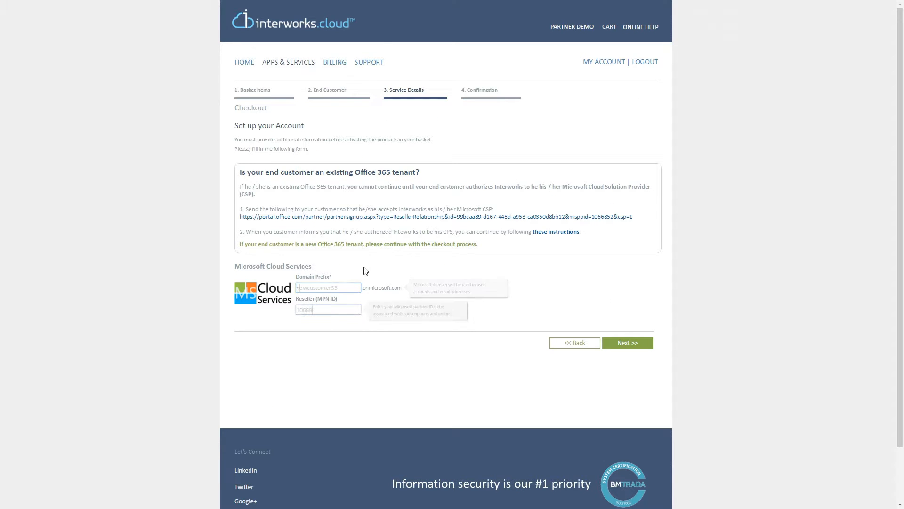
Step: Review billing, the 28 active subscriptions and ticket 000088, then browse all apps and services
{"action": "left_click", "coordinate": [328, 310]}
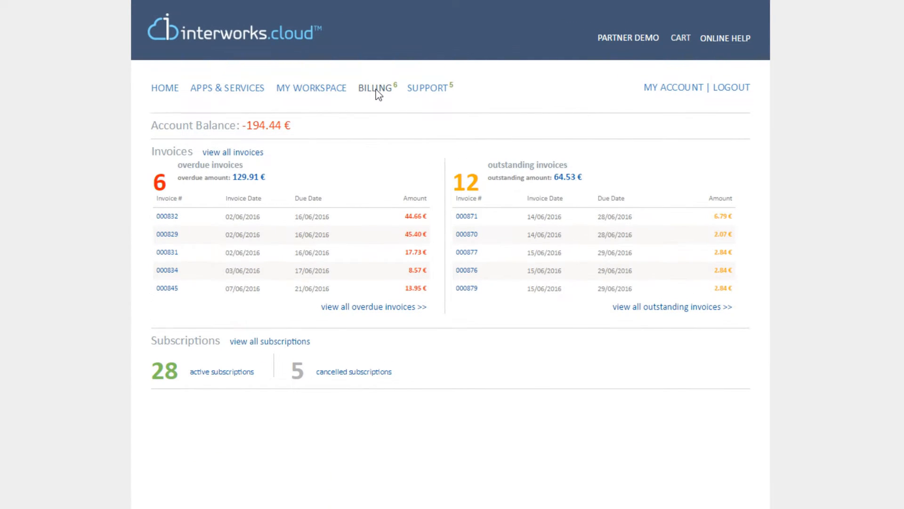
{"action": "mouse_move", "coordinate": [241, 375]}
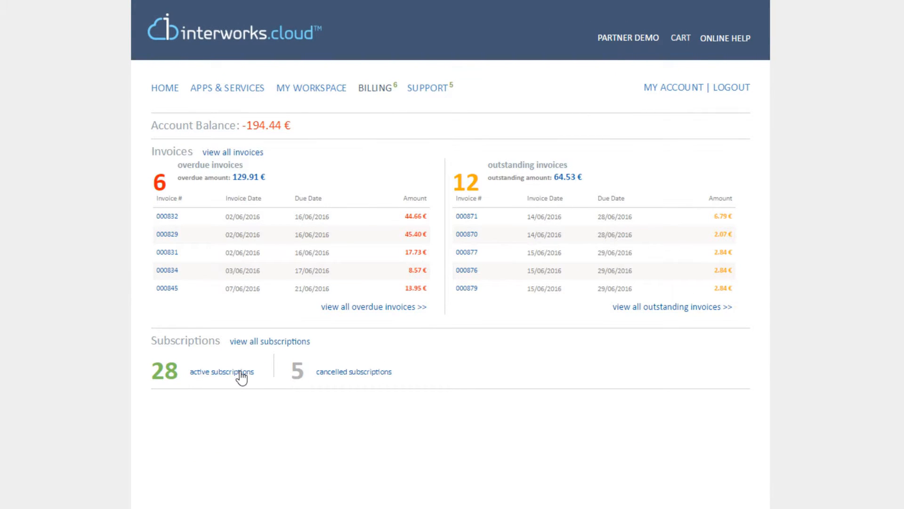
{"action": "left_click", "coordinate": [222, 371]}
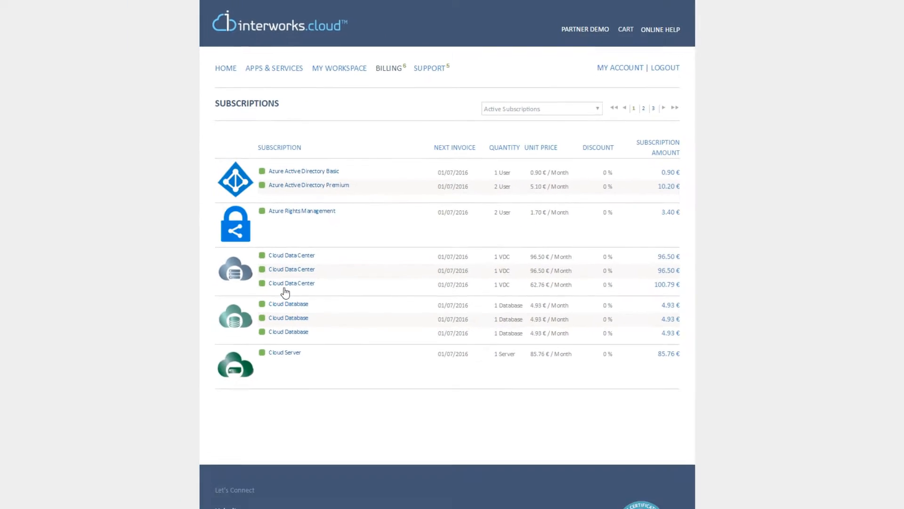
{"action": "left_click", "coordinate": [429, 67]}
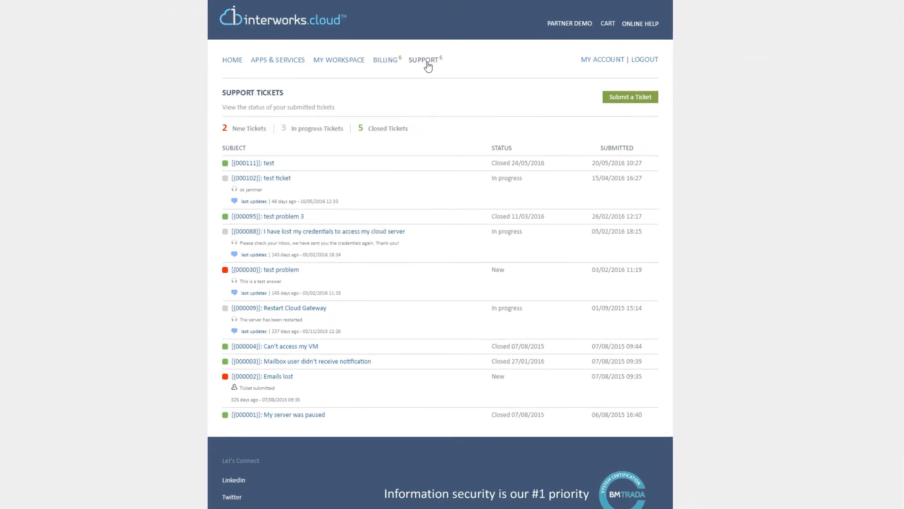
{"action": "scroll", "scroll_direction": "down", "scroll_amount": 3}
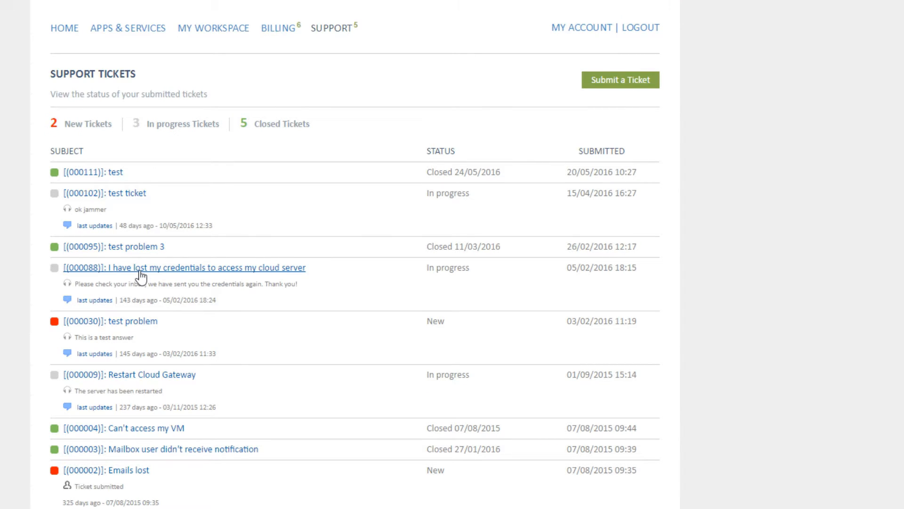
{"action": "left_click", "coordinate": [182, 267]}
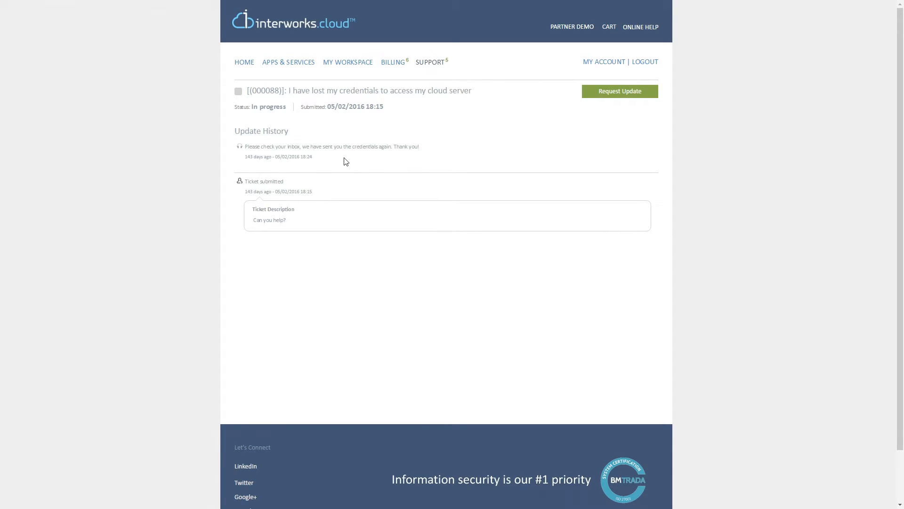
{"action": "left_click", "coordinate": [288, 62]}
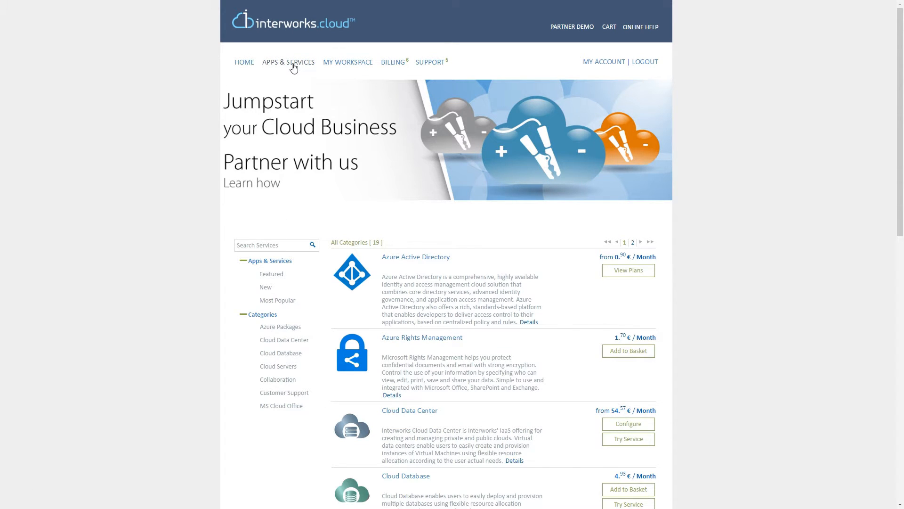
{"action": "scroll", "scroll_direction": "down", "scroll_amount": 3}
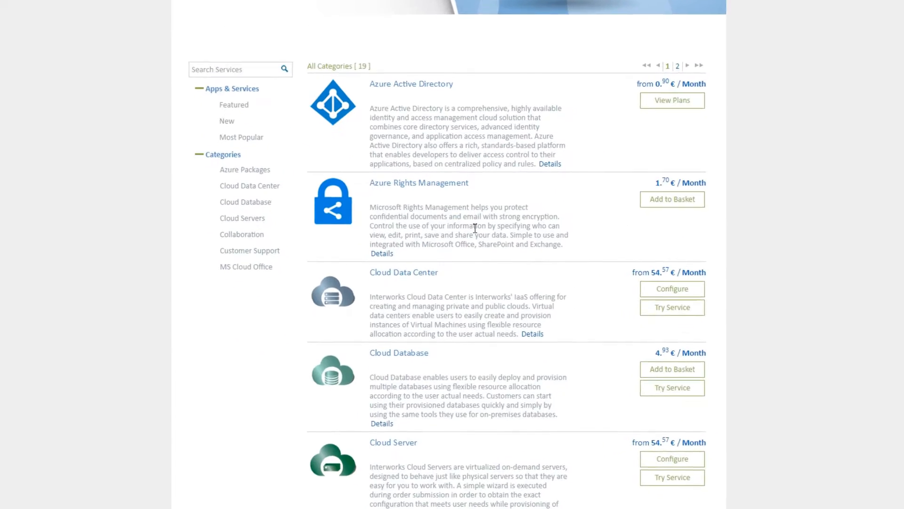
{"action": "scroll", "scroll_direction": "down", "scroll_amount": 3}
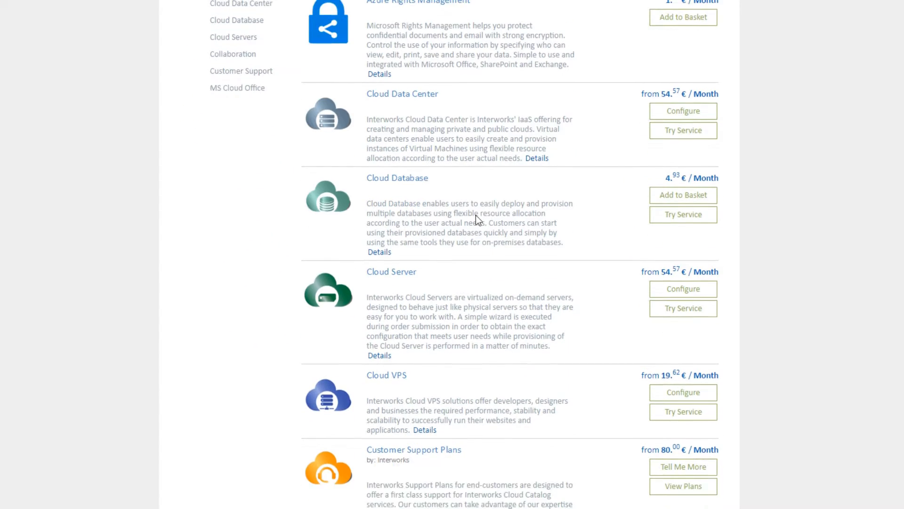
{"action": "scroll", "scroll_direction": "down", "scroll_amount": 3}
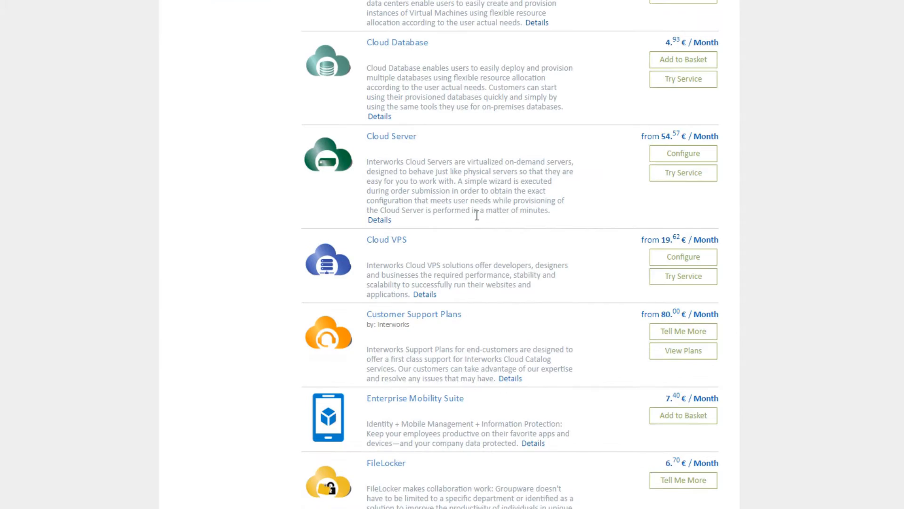
{"action": "scroll", "scroll_direction": "down", "scroll_amount": 3}
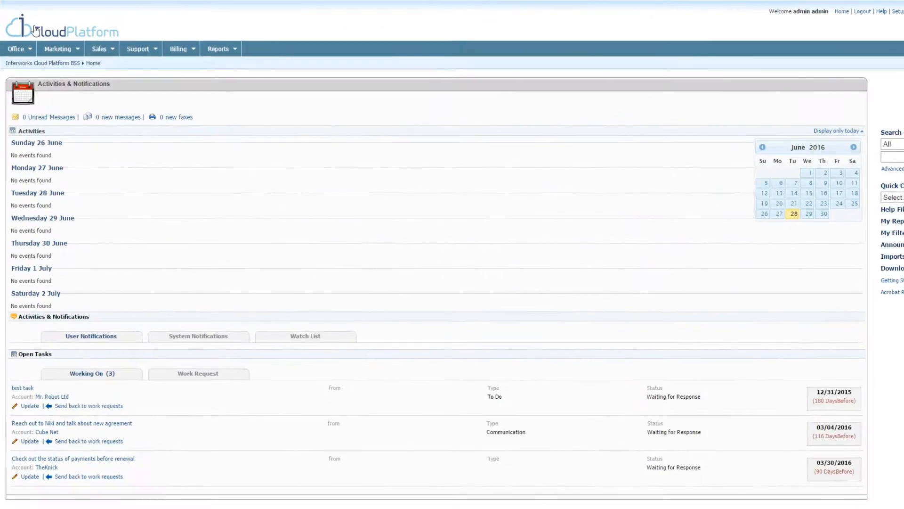
Step: Browse the Marketing and Support menus and review the support cases list
{"action": "left_click", "coordinate": [57, 49]}
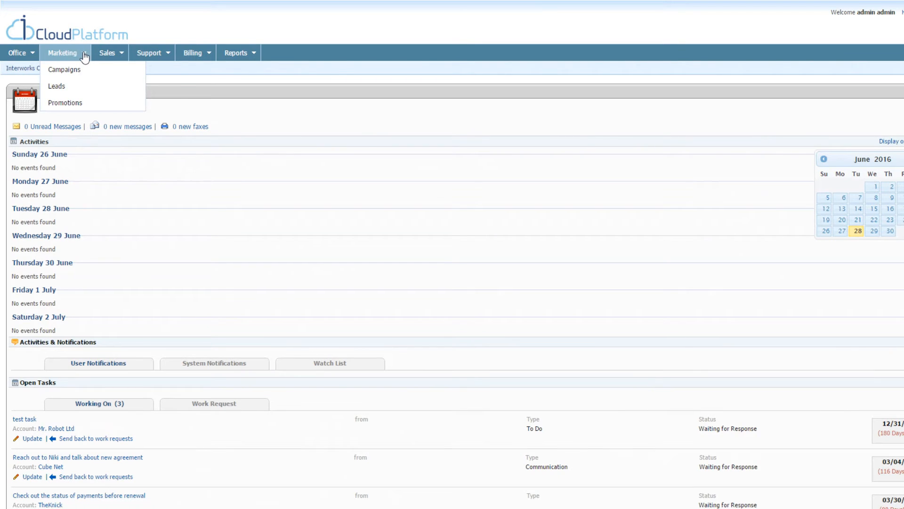
{"action": "left_click", "coordinate": [149, 52]}
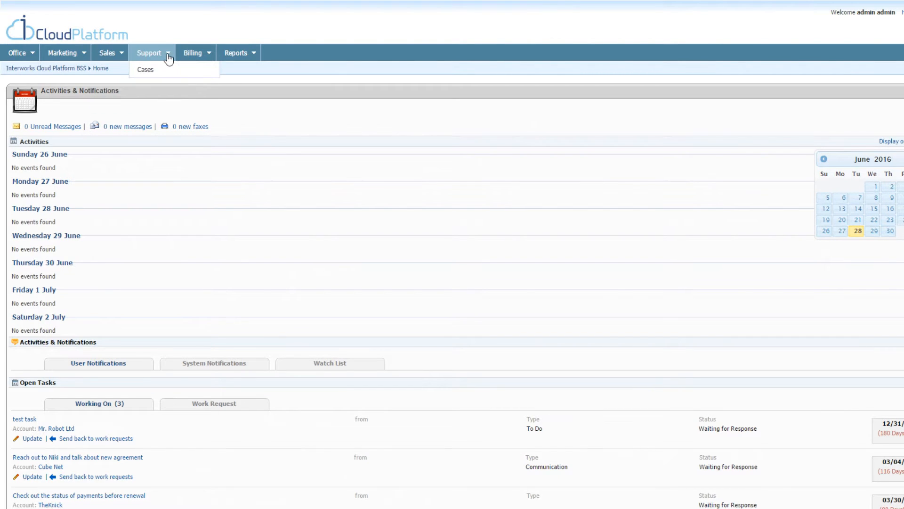
{"action": "left_click", "coordinate": [236, 53]}
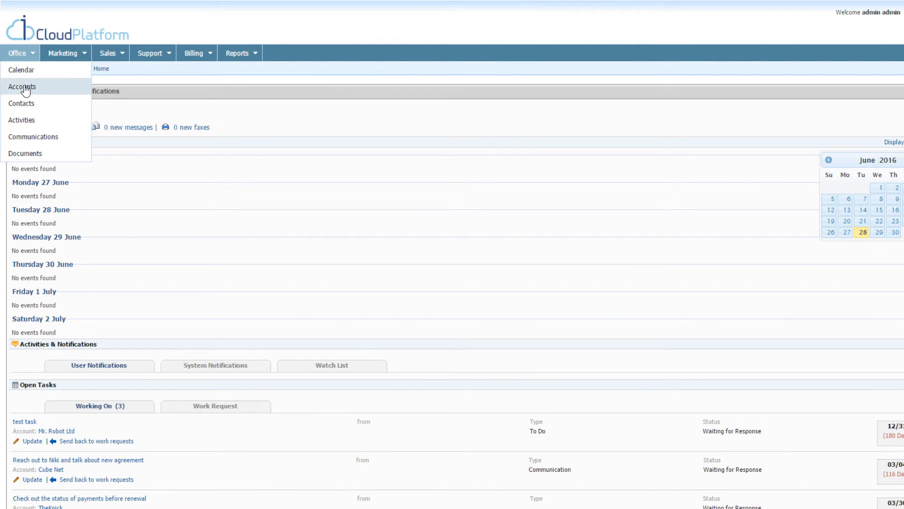
{"action": "left_click", "coordinate": [22, 86]}
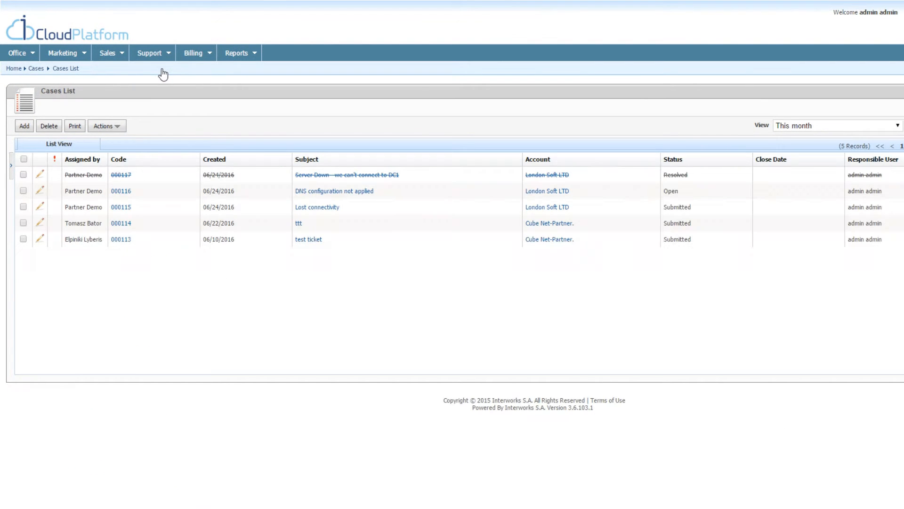
Step: Review the subscriptions and invoices lists, then open the Cube Net account
{"action": "left_click", "coordinate": [193, 53]}
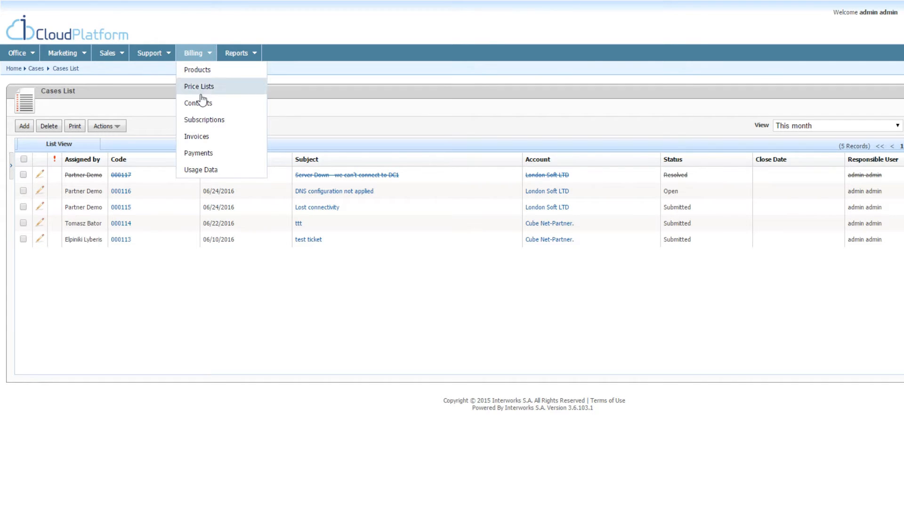
{"action": "left_click", "coordinate": [203, 119]}
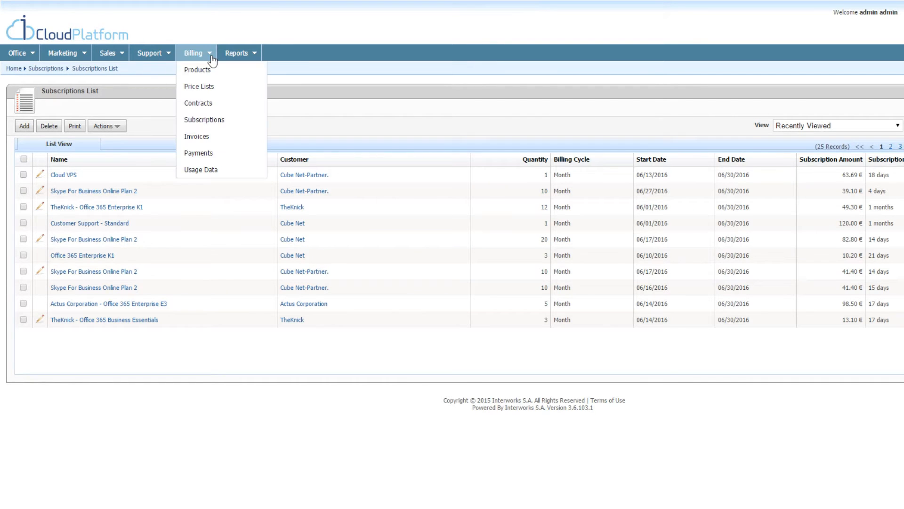
{"action": "left_click", "coordinate": [195, 137]}
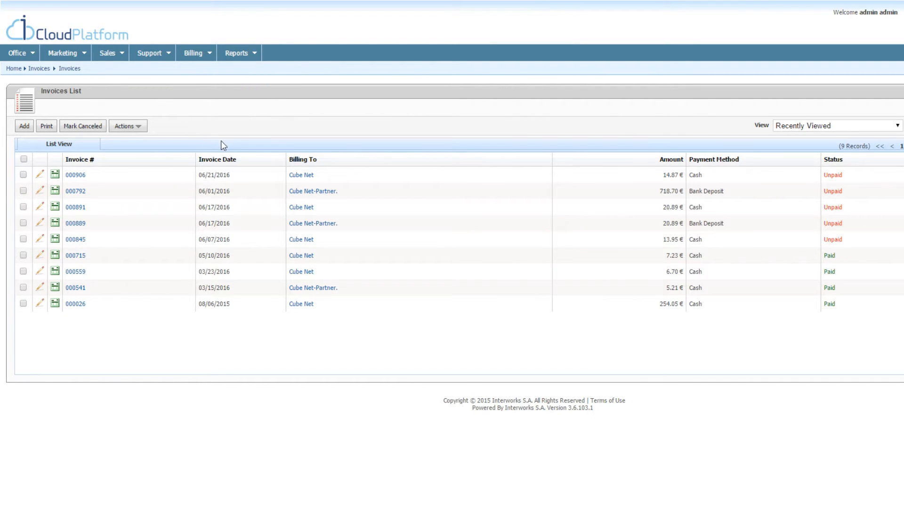
{"action": "left_click", "coordinate": [301, 175]}
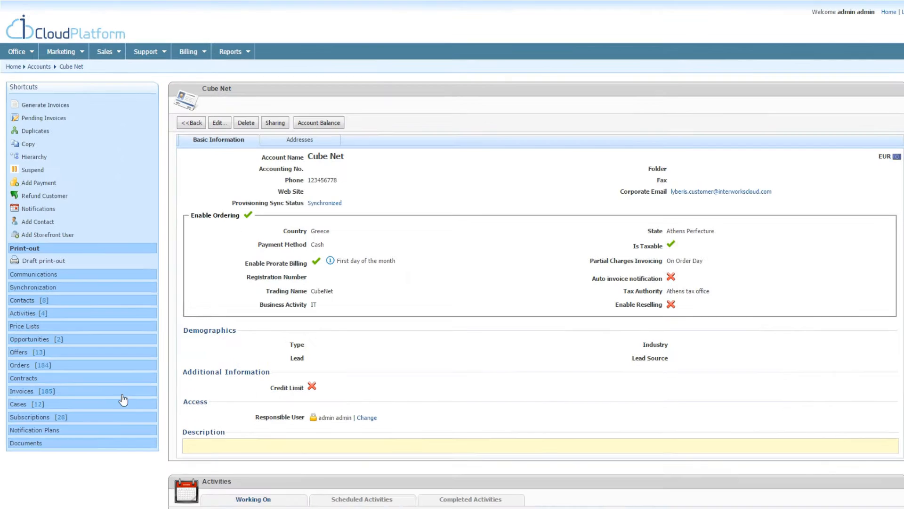
{"action": "left_click", "coordinate": [23, 313]}
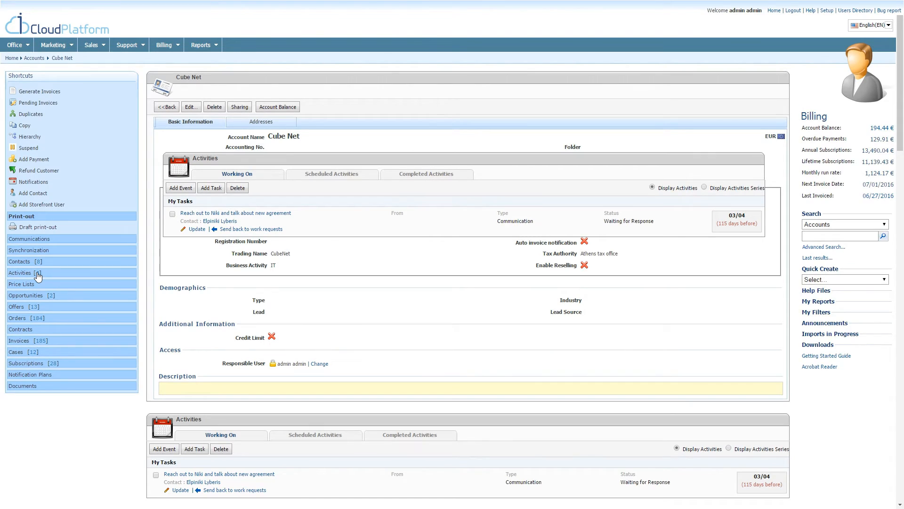
{"action": "scroll", "scroll_direction": "down", "scroll_amount": 3}
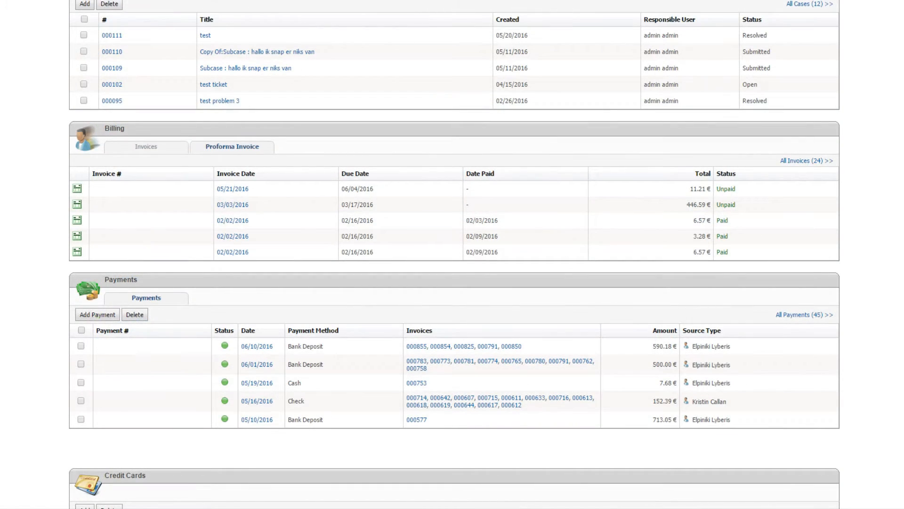
{"action": "scroll", "scroll_direction": "down", "scroll_amount": 3}
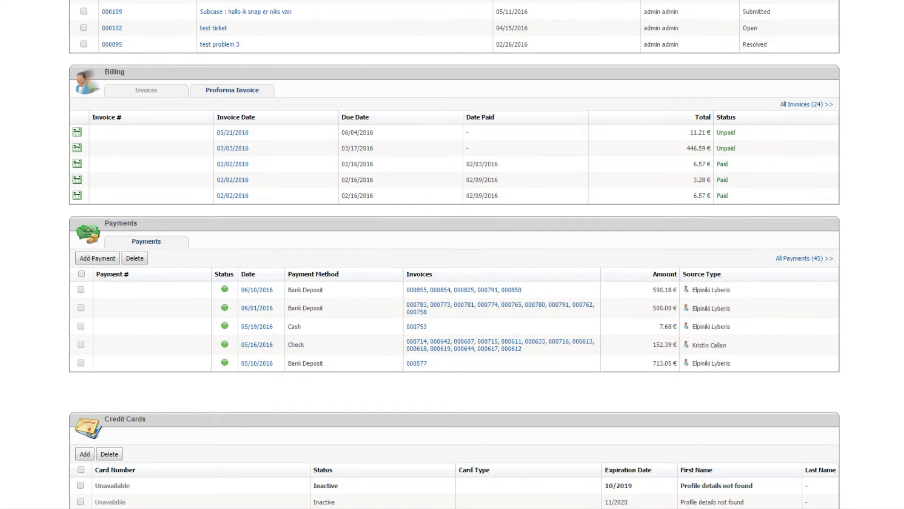
{"action": "scroll", "scroll_direction": "down", "scroll_amount": 3}
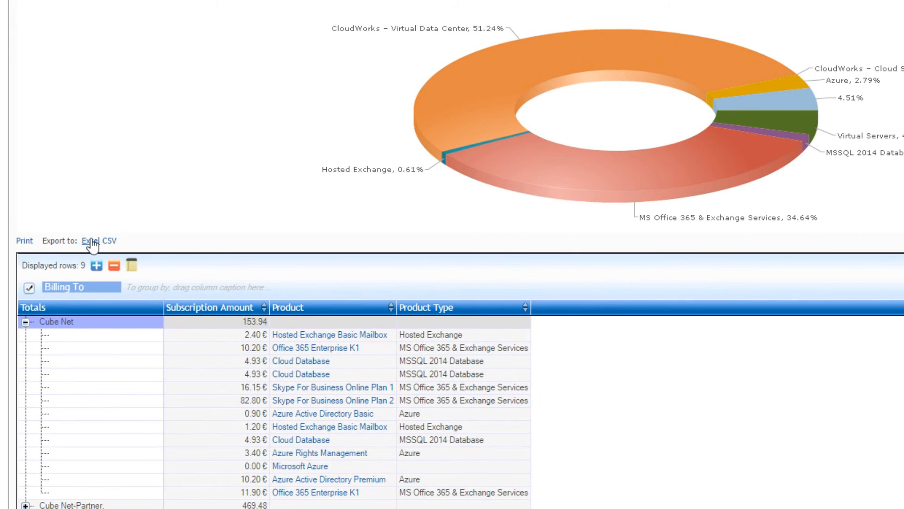
Step: Scroll the New Subscriptions report results to the chart, 1331.70 total and Excel/CSV export links
{"action": "scroll", "scroll_direction": "down", "scroll_amount": 3}
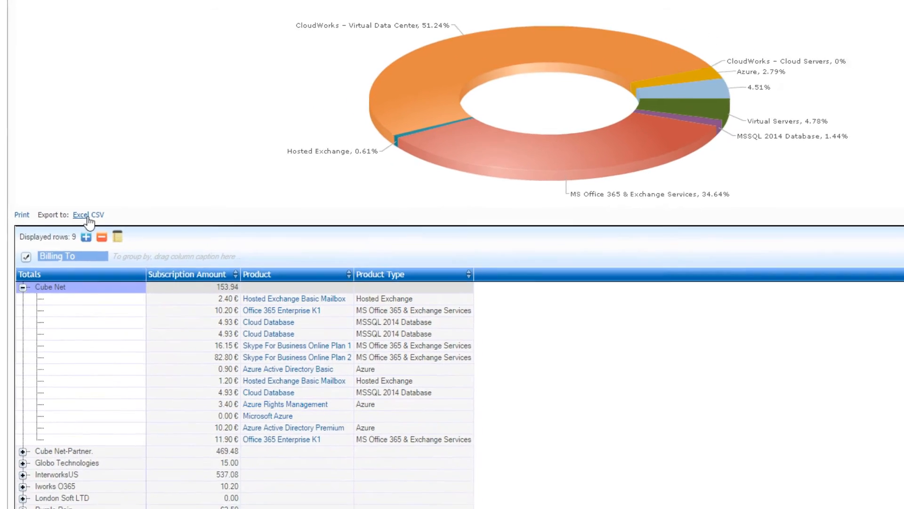
{"action": "scroll", "scroll_direction": "down", "scroll_amount": 3}
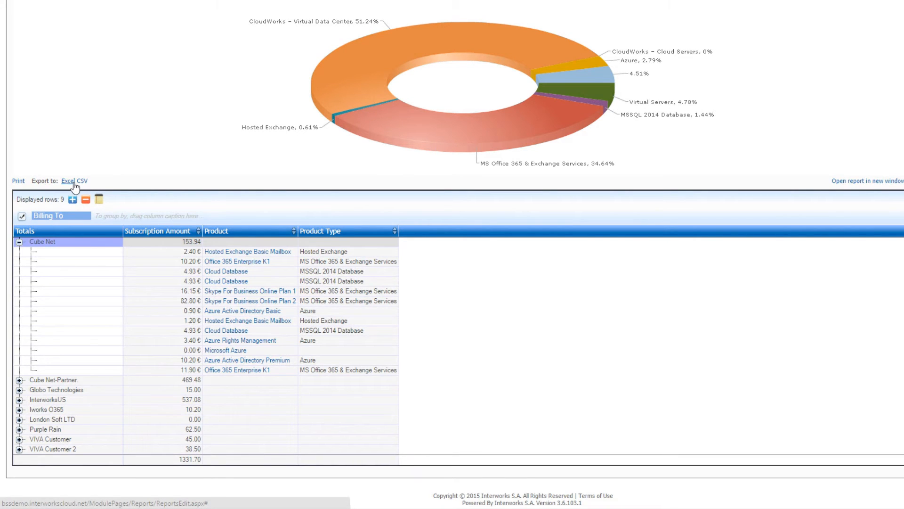
{"action": "scroll", "scroll_direction": "up", "scroll_amount": 3}
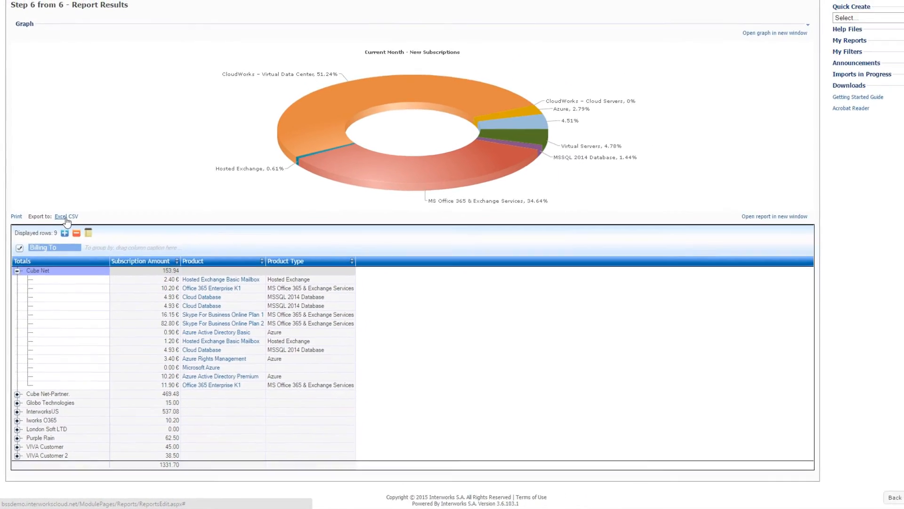